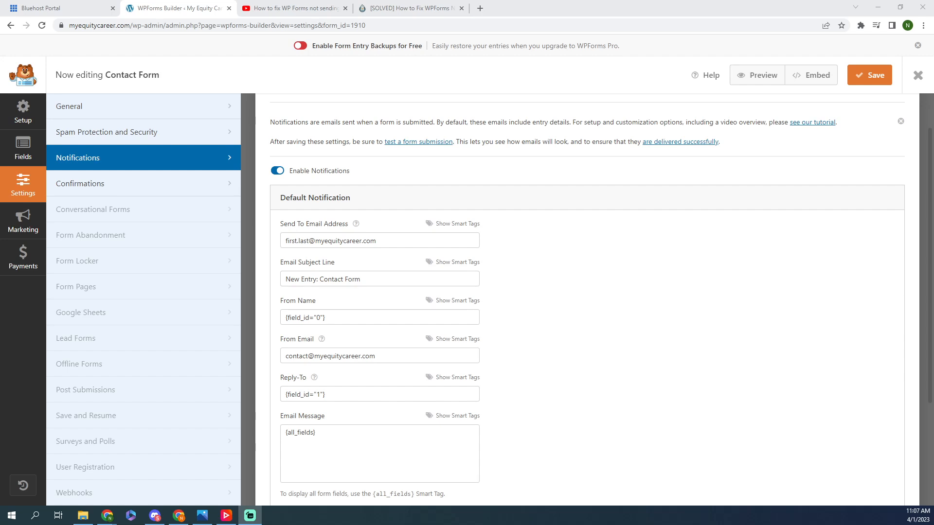
mouse_move(539, 464)
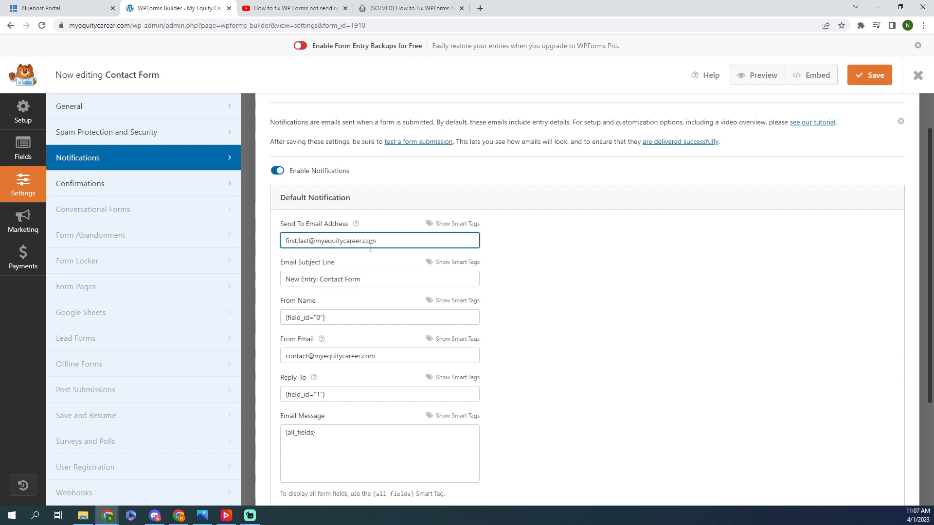
left_click(379, 279)
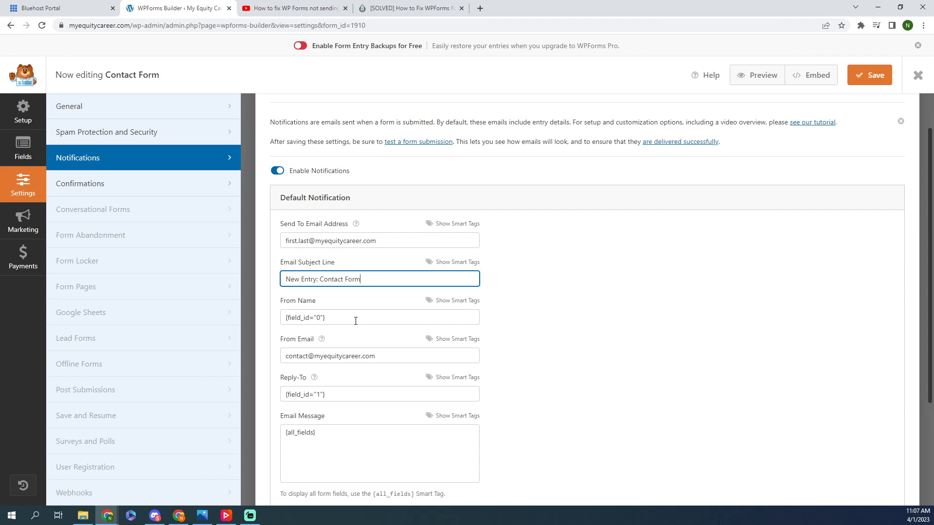
mouse_move(395, 358)
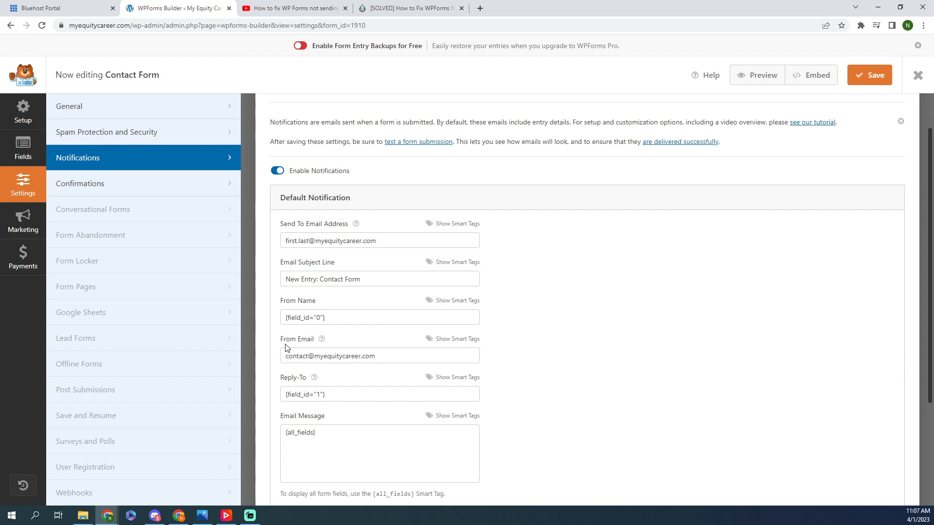
left_click(379, 355)
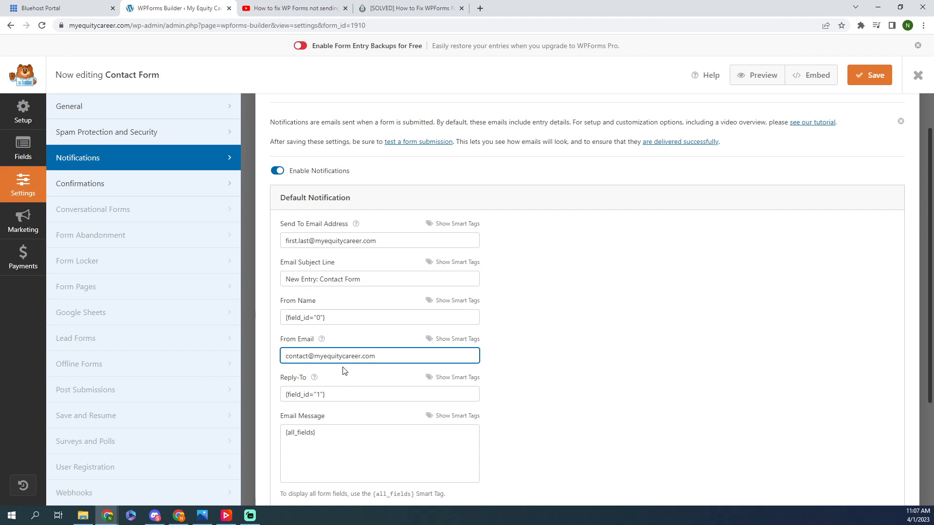
left_click(379, 240)
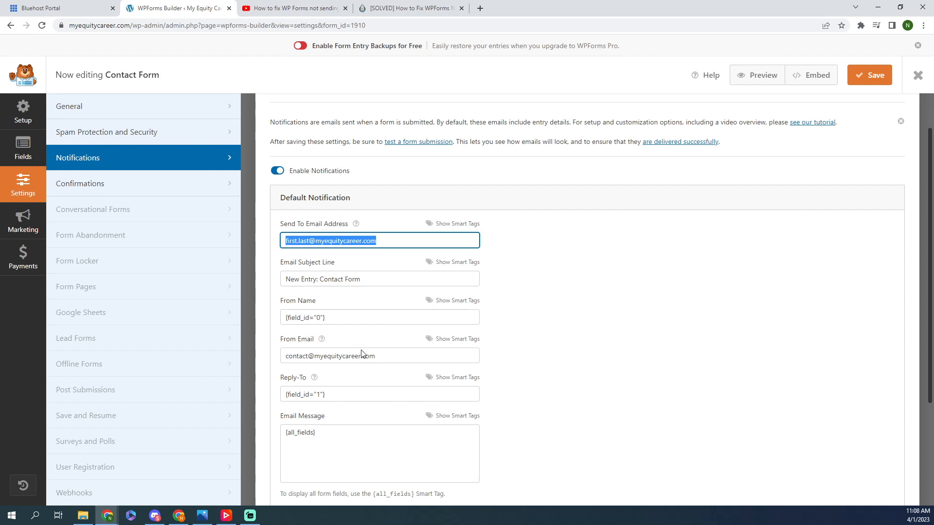
double_click(296, 355)
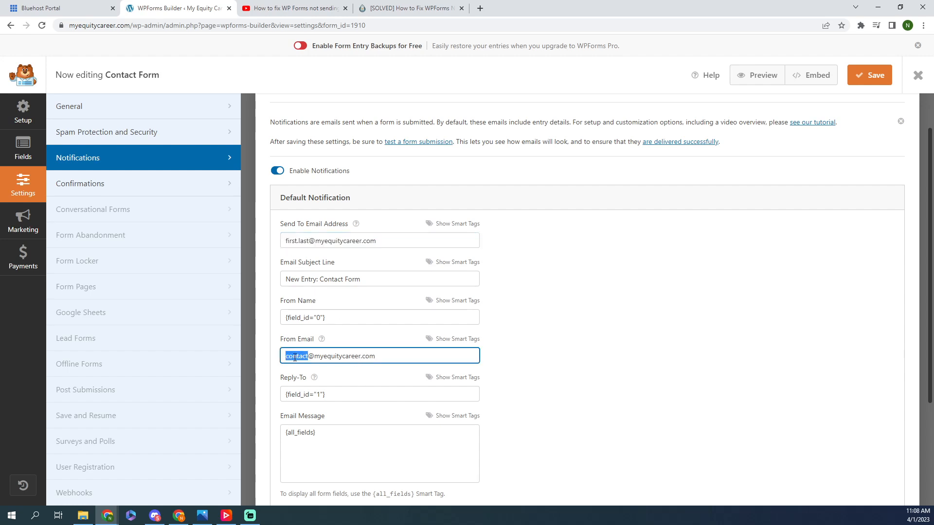
left_click(295, 355)
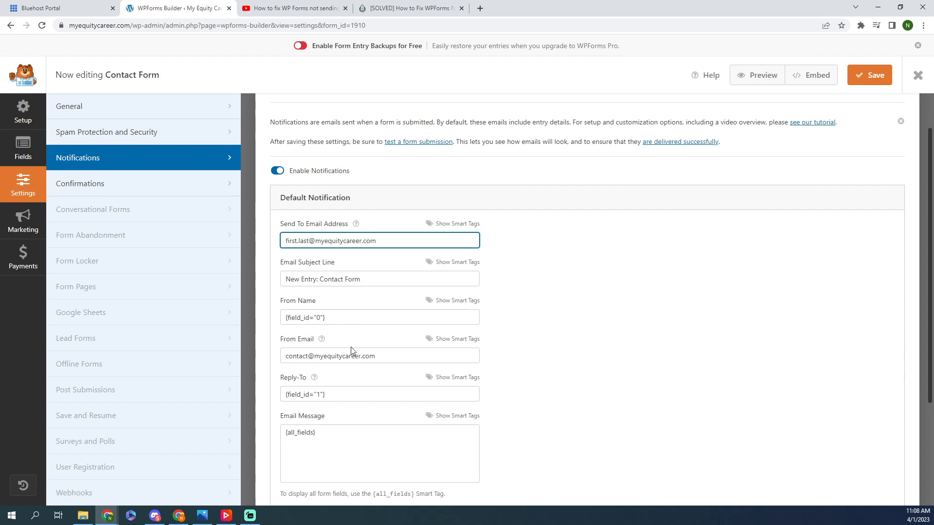
left_click(379, 356)
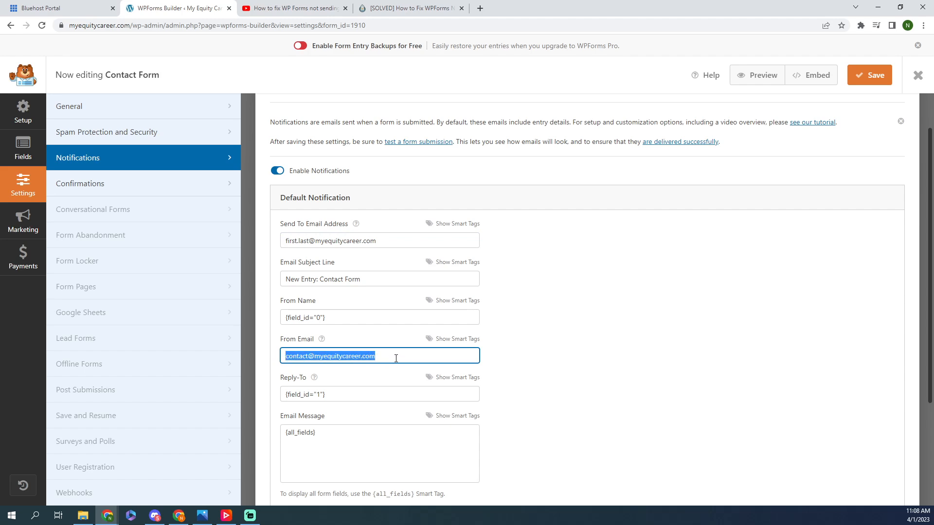
left_click(397, 355)
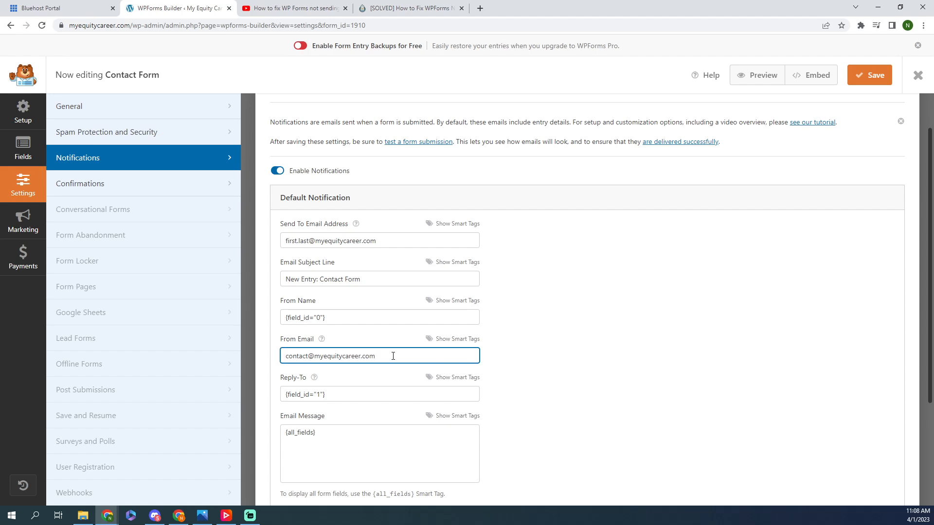
left_click(379, 356)
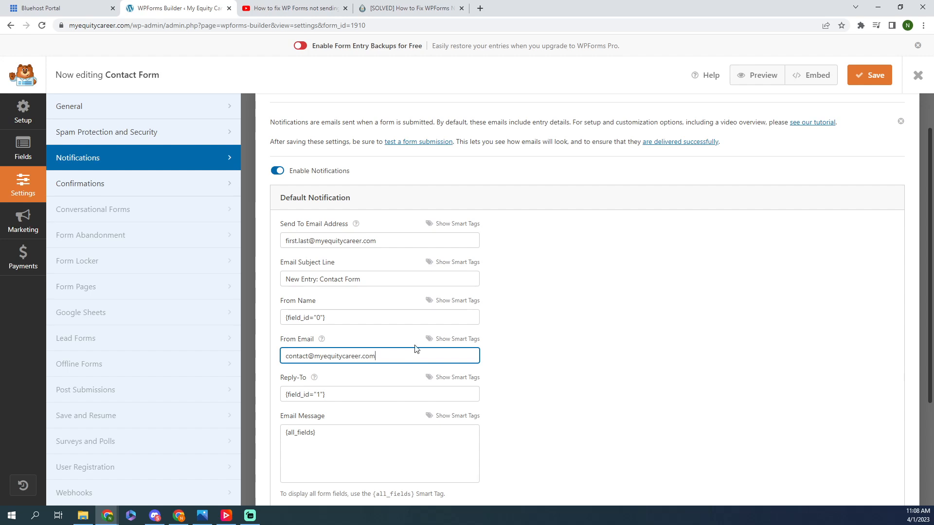
mouse_move(376, 320)
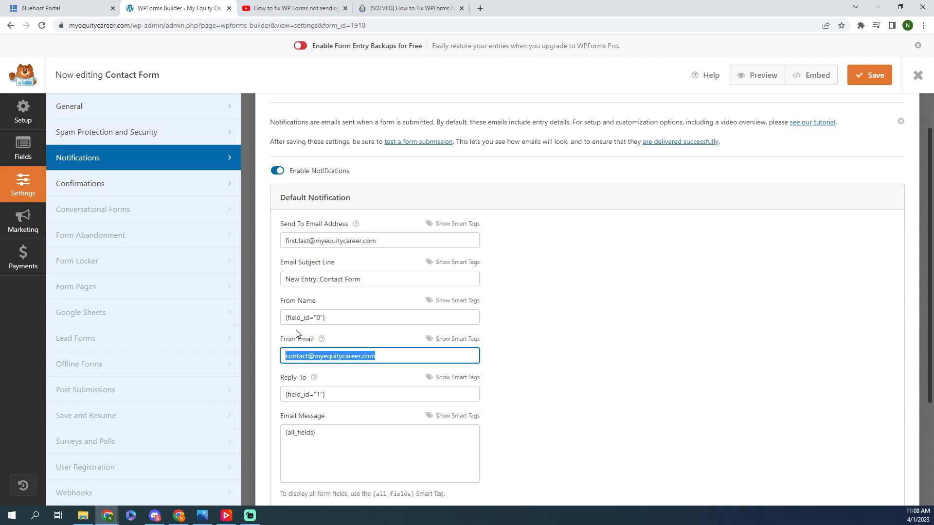
mouse_move(660, 260)
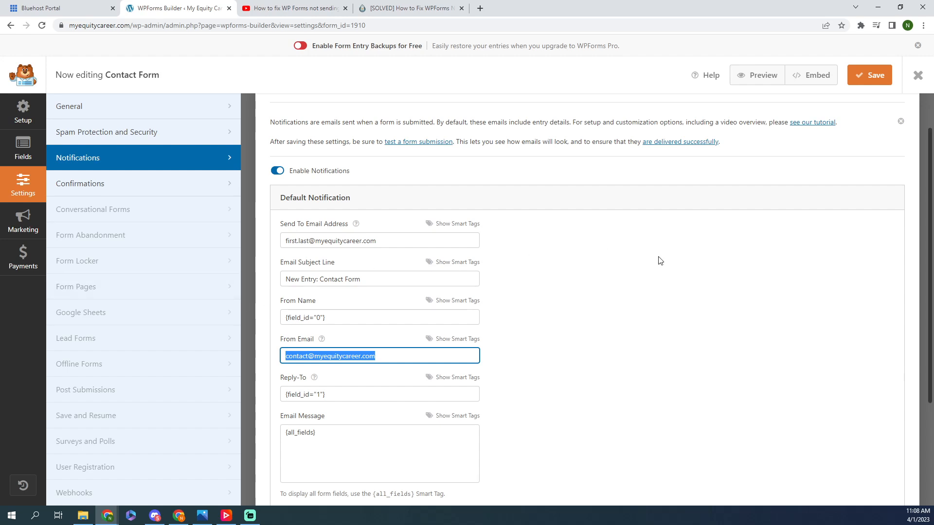